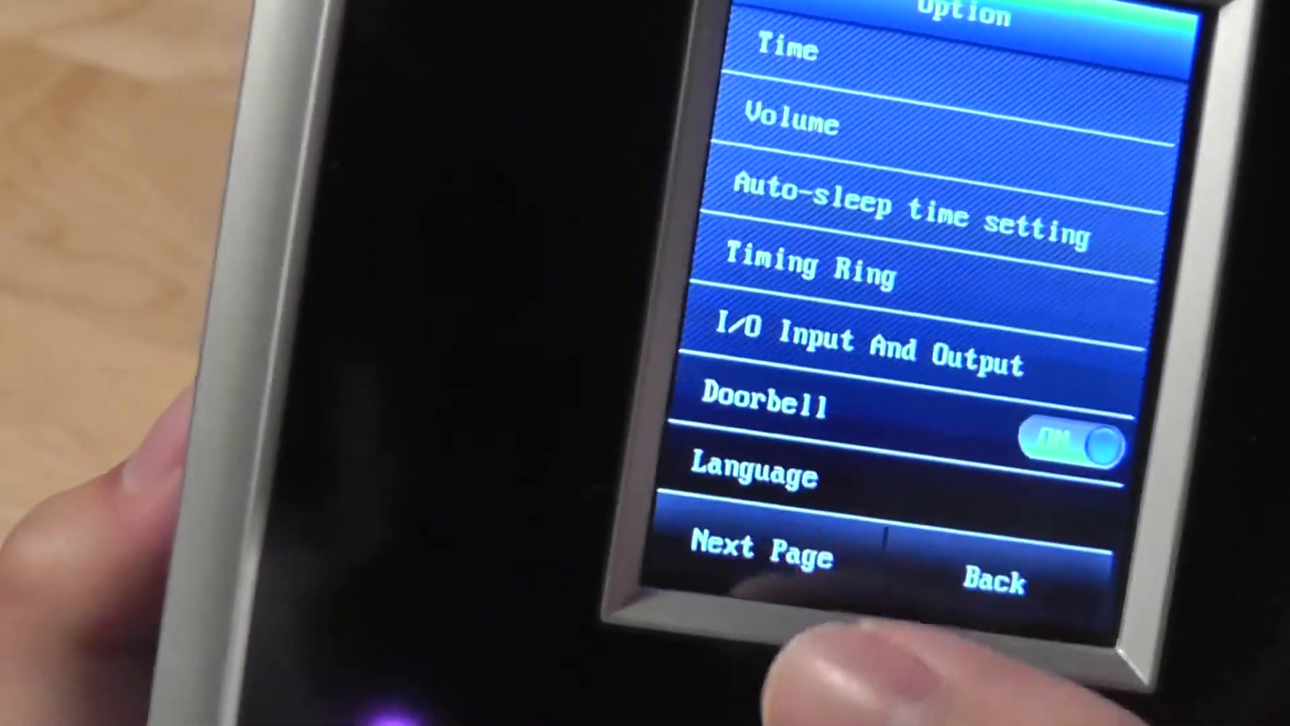
# Advance the Option menu to its second page: Time Interval, Verify Management, Security, Touch Calibration
pyautogui.click(760, 547)
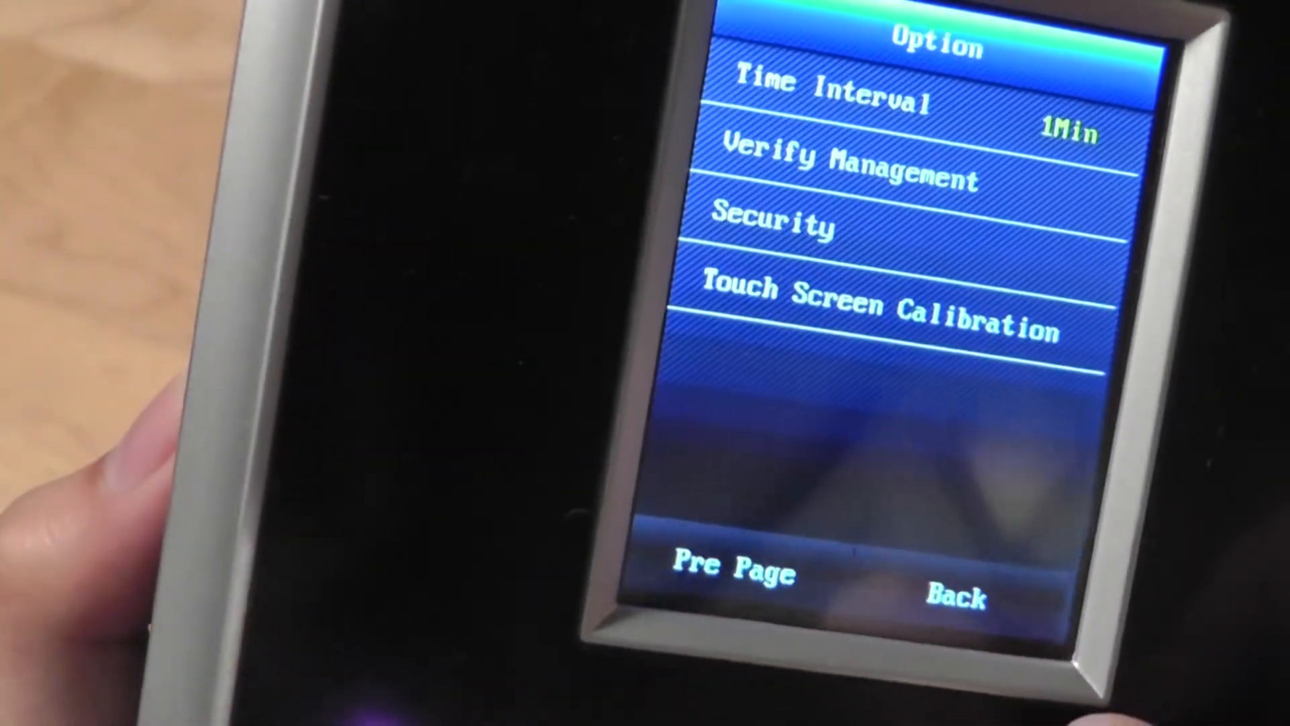